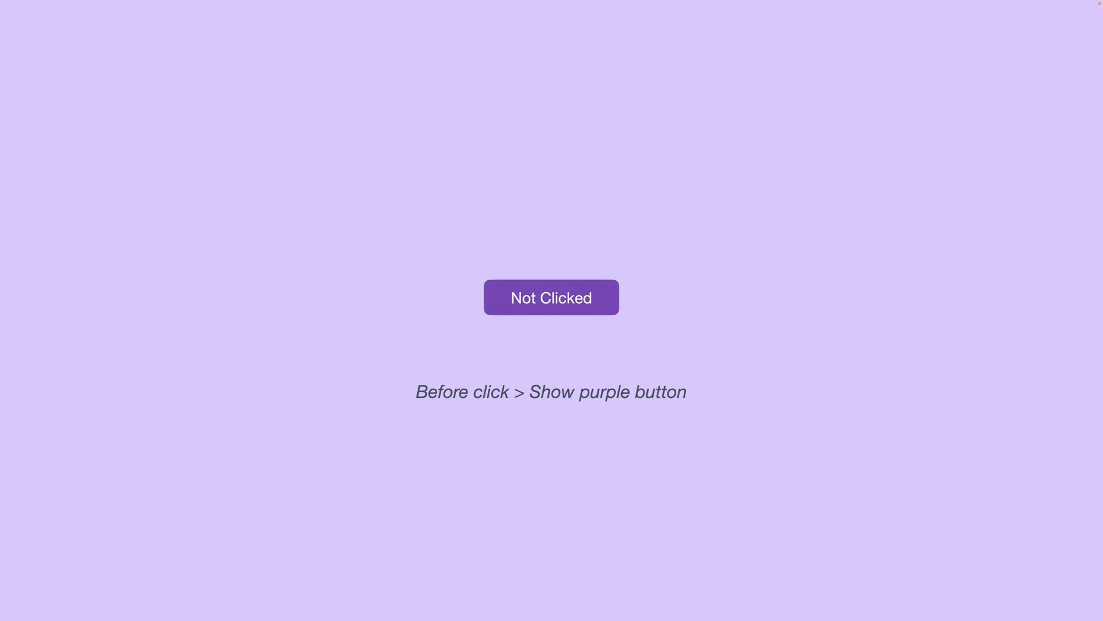
Show the purple 'Not Clicked' button demo in its before-click state
click(551, 296)
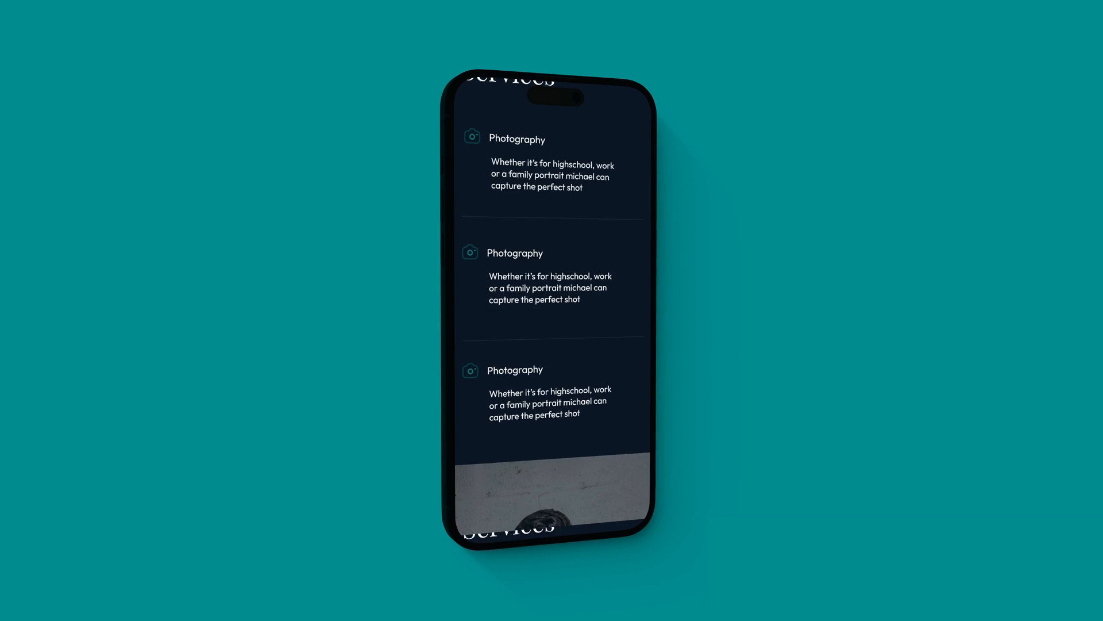
Move through the services list and Prototypes slide to the Atoms Get Started onboarding screen
scroll(down, 3)
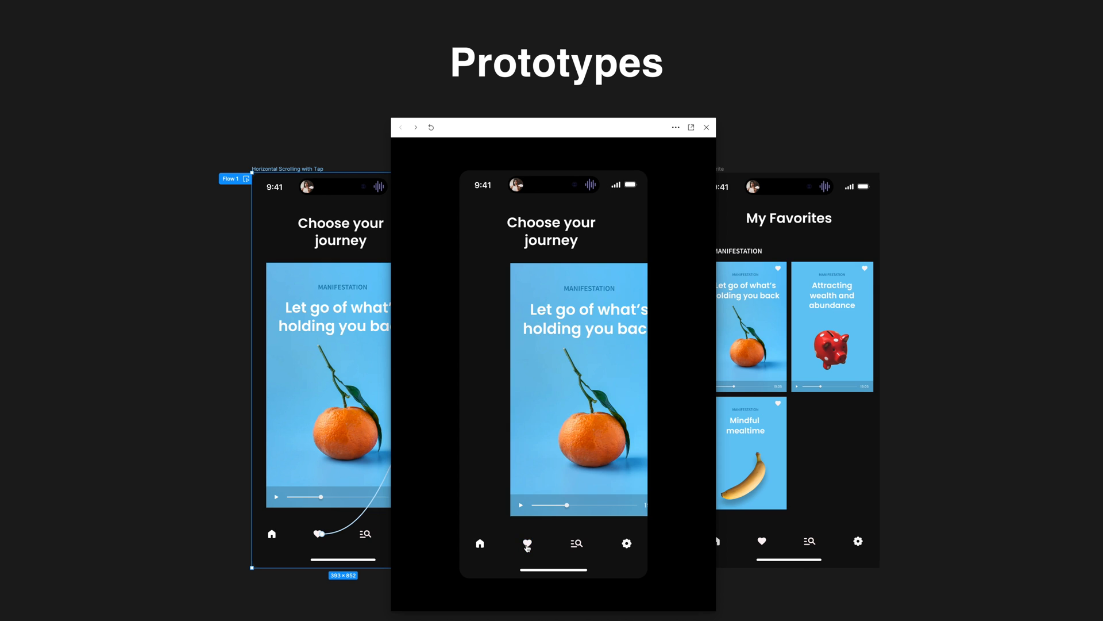
click(526, 542)
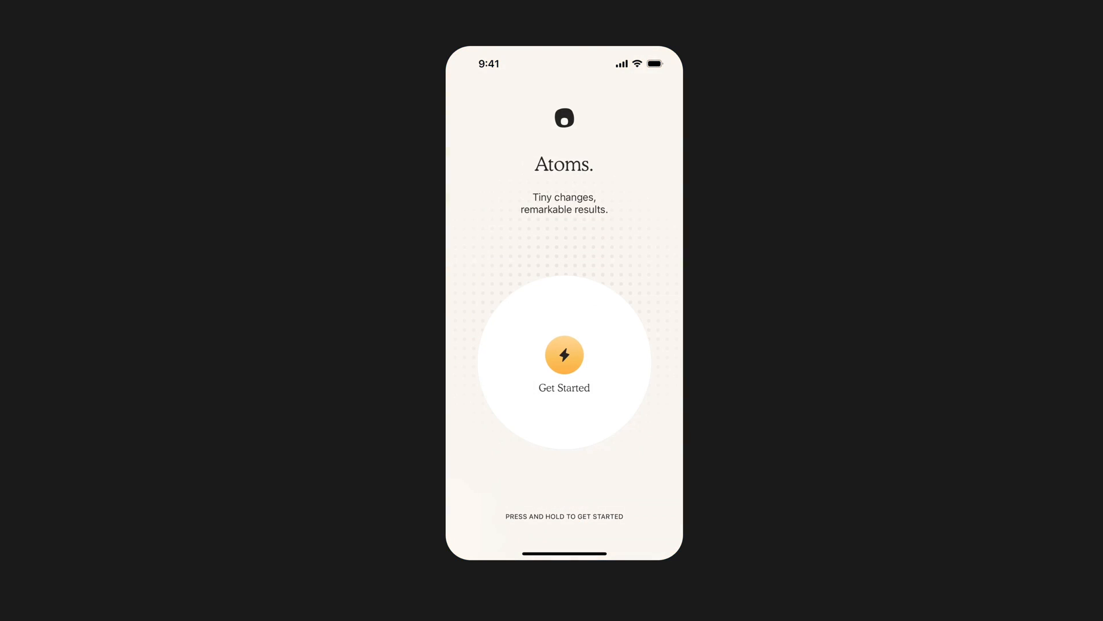
click(563, 354)
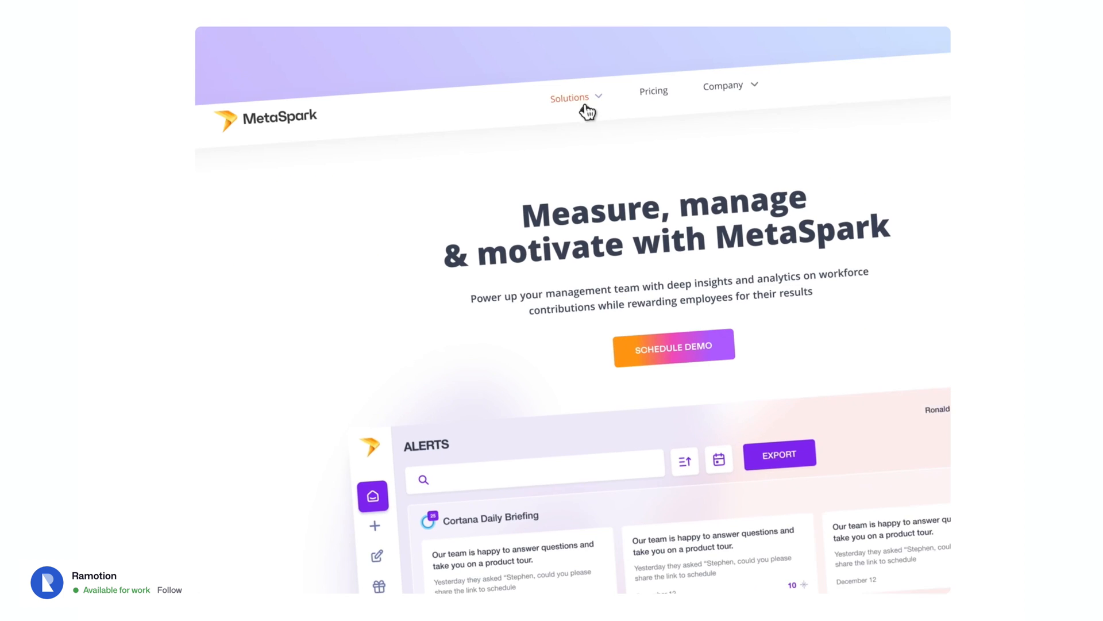
Show the MetaSpark landing page with its Schedule Demo button and alerts dashboard
click(571, 97)
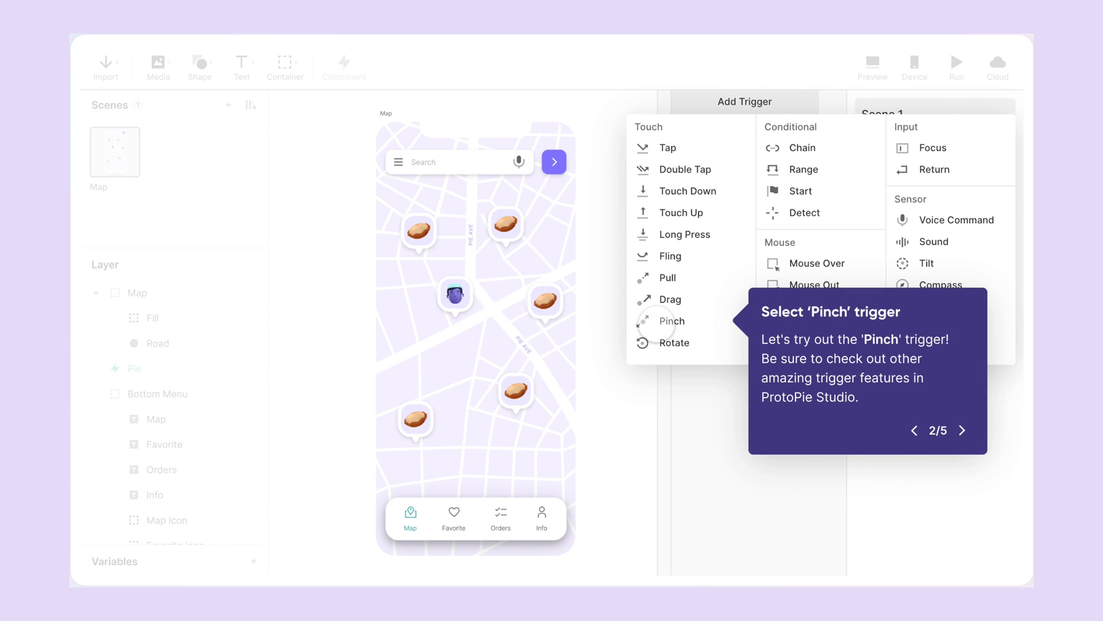
Add a Pinch trigger to the map prototype and open its layer selection
click(673, 321)
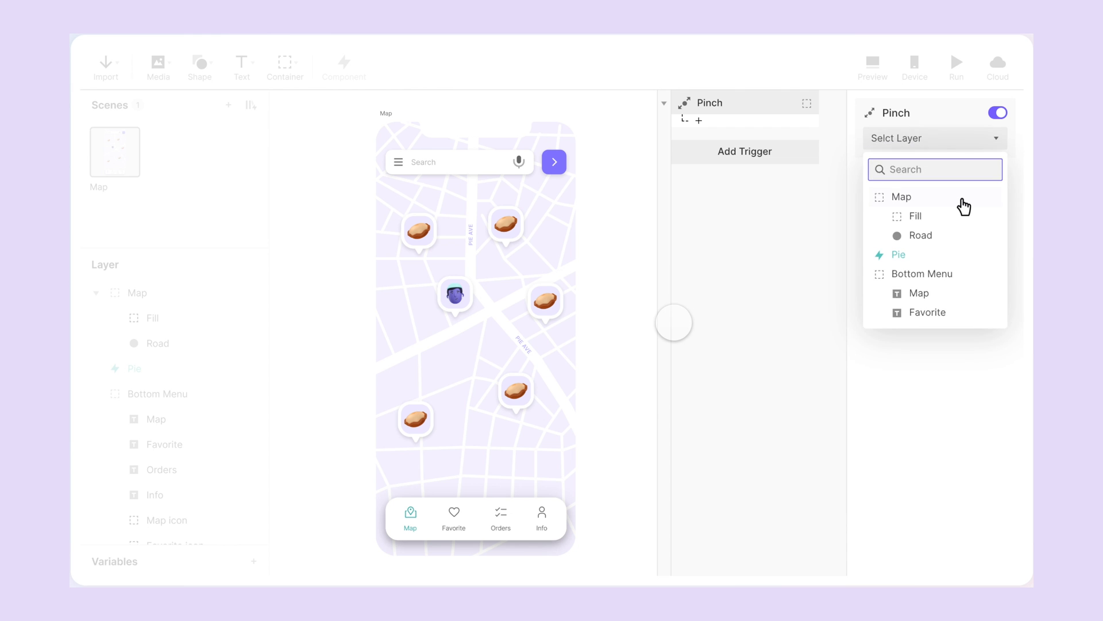
click(901, 196)
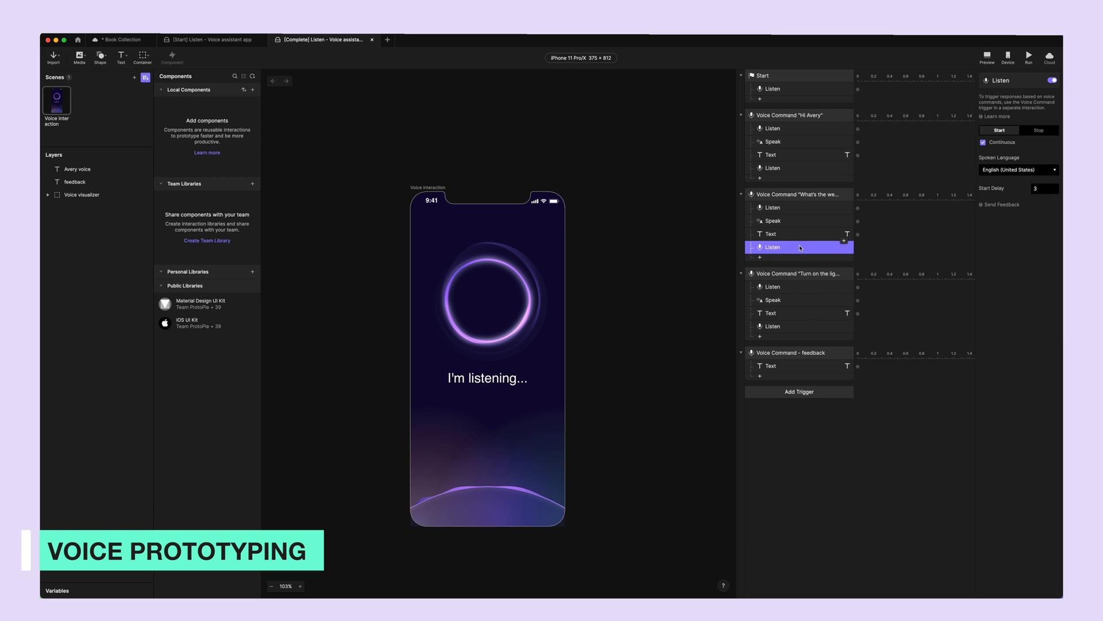
Reopen the map prototype's trigger list and pick Pinch from the tutorial tip
click(799, 273)
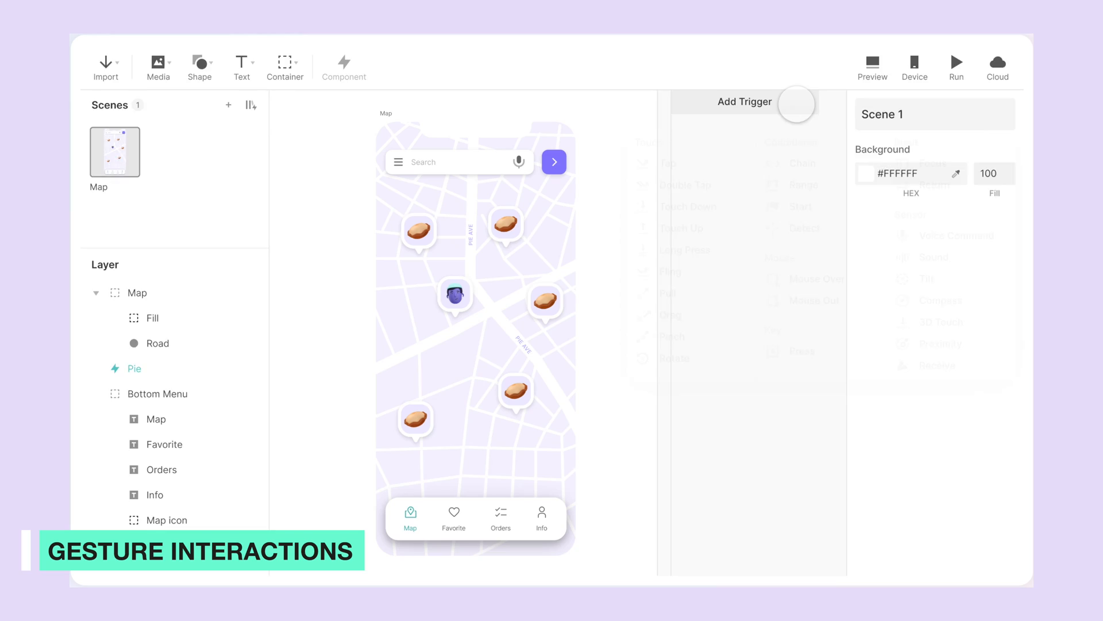
click(744, 101)
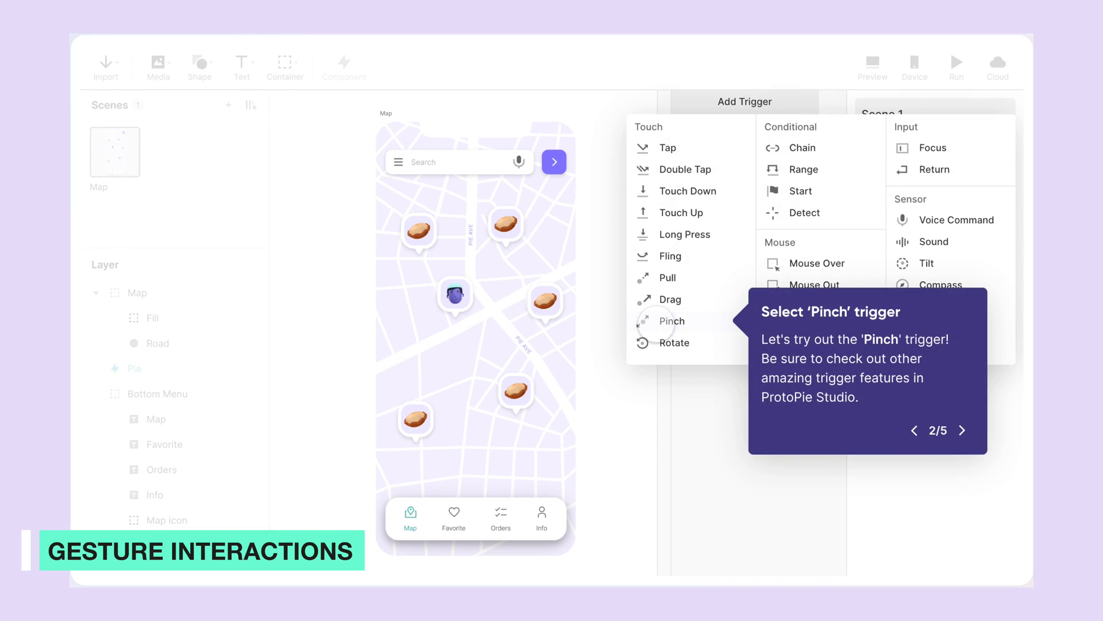
click(671, 321)
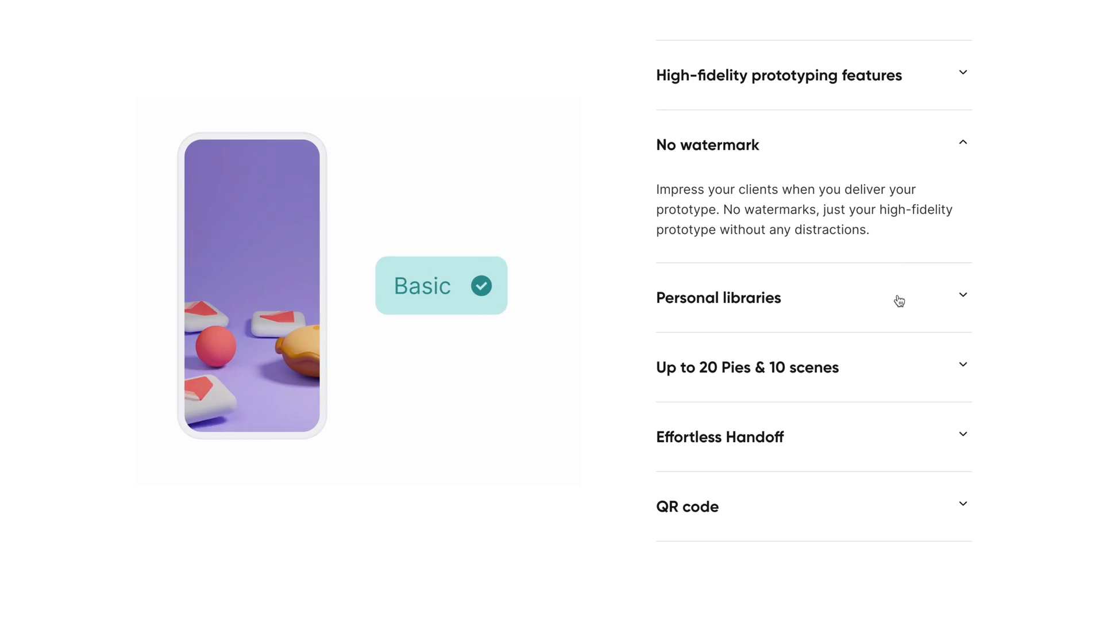
Expand 'No watermark' in the Basic plan features to show its description
click(719, 297)
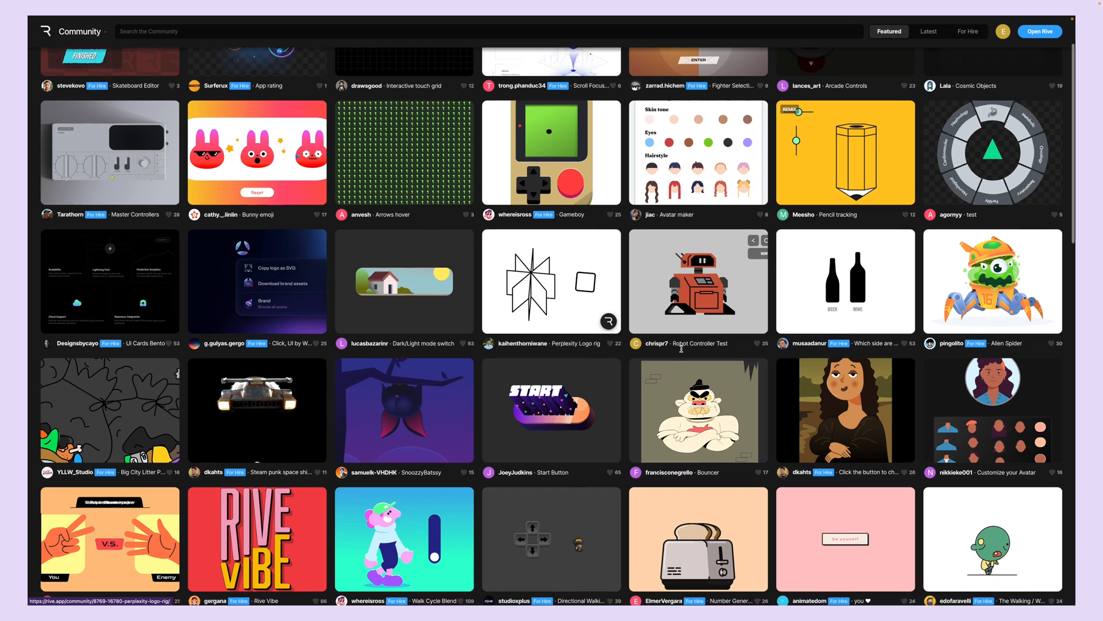
Create the Login_Screen_Character file from the animated login character template
scroll(down, 3)
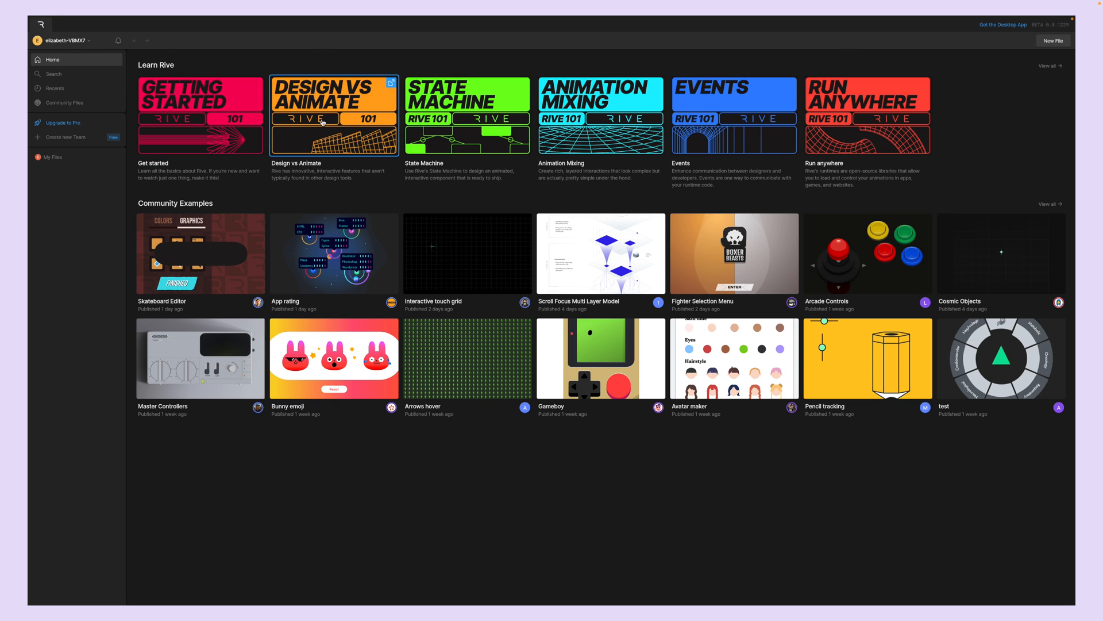
click(1053, 41)
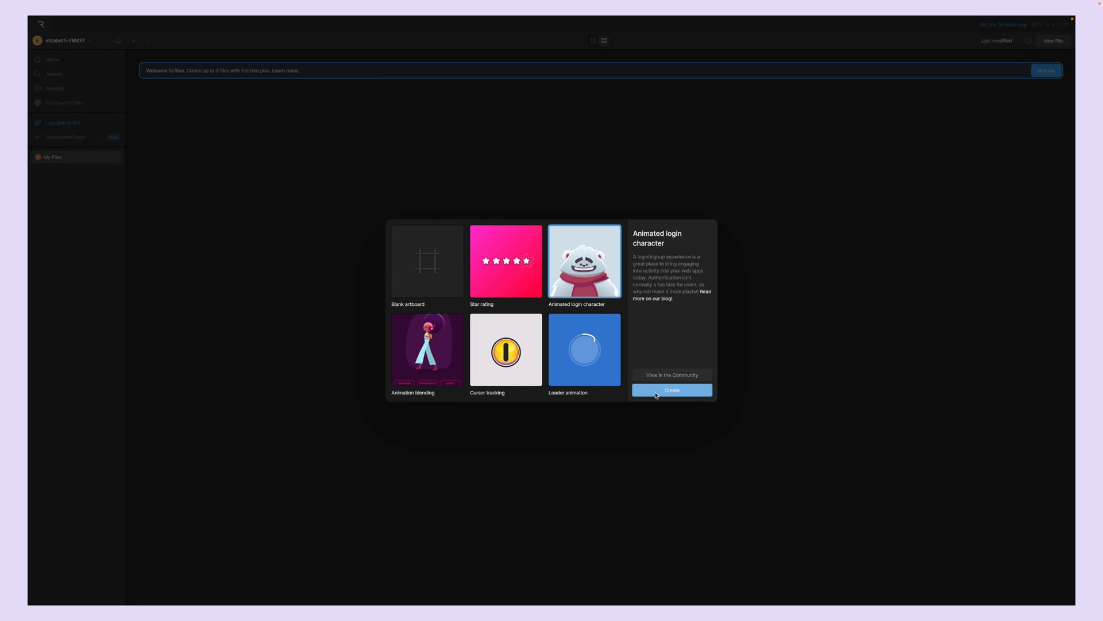
click(670, 390)
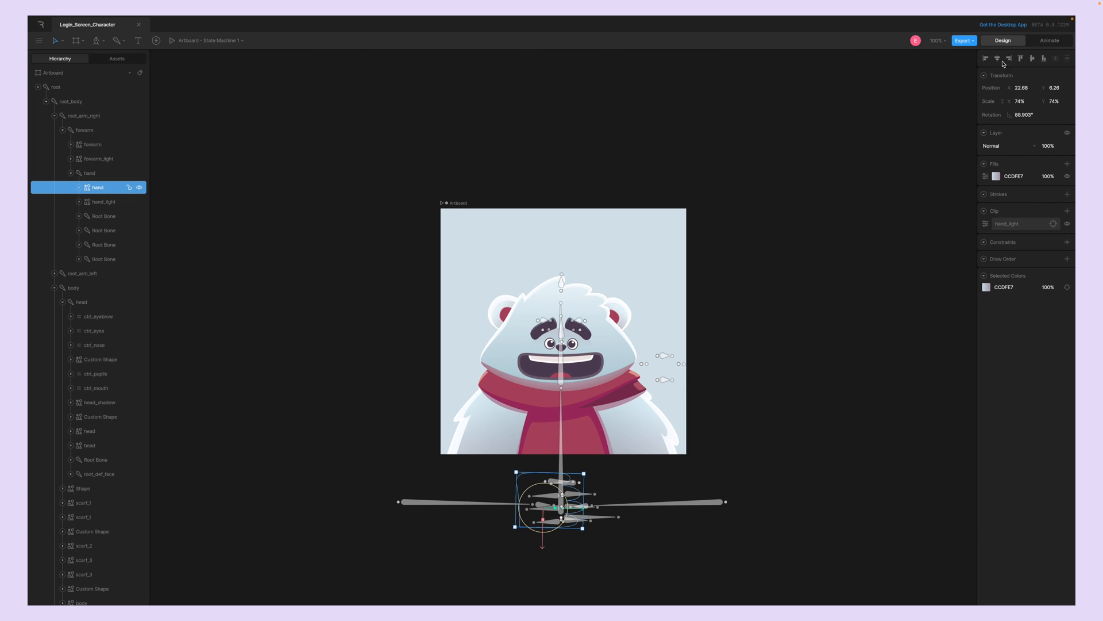
Switch to Animate mode and inspect the hands_up state in State Machine 1
click(1049, 40)
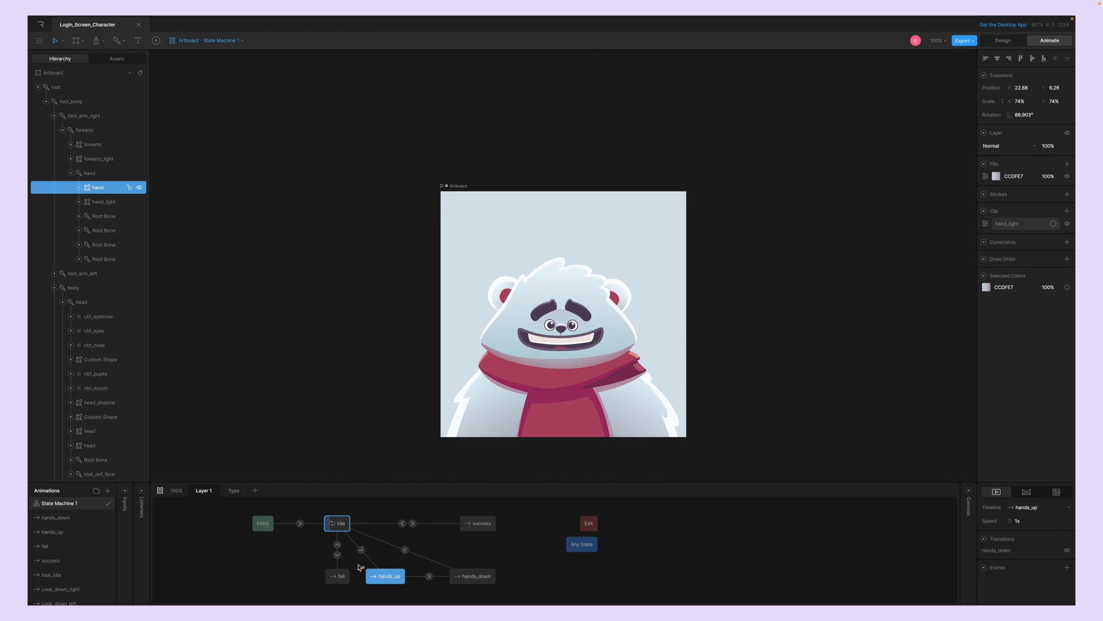
click(338, 576)
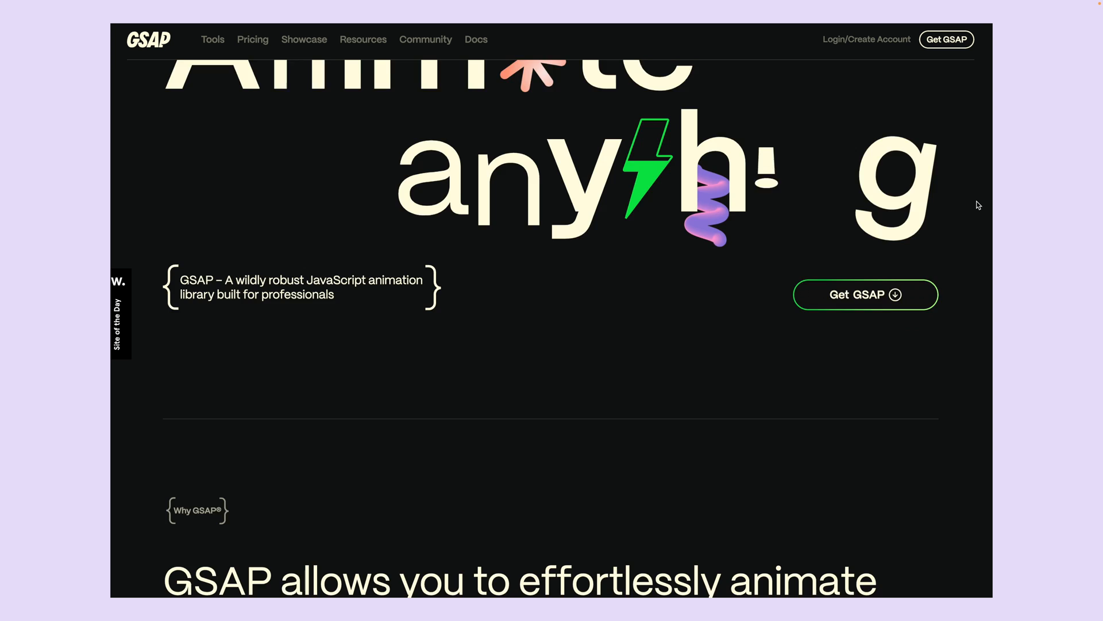
scroll(down, 3)
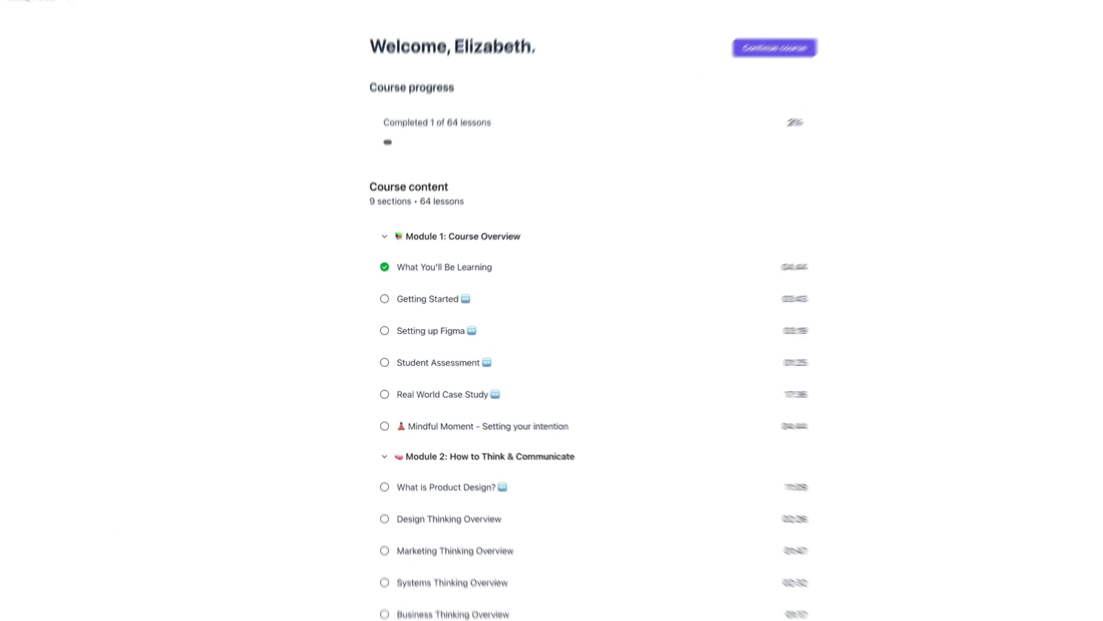
Switch through the UI Design Trends file to the DesignerUp Project file
scroll(down, 3)
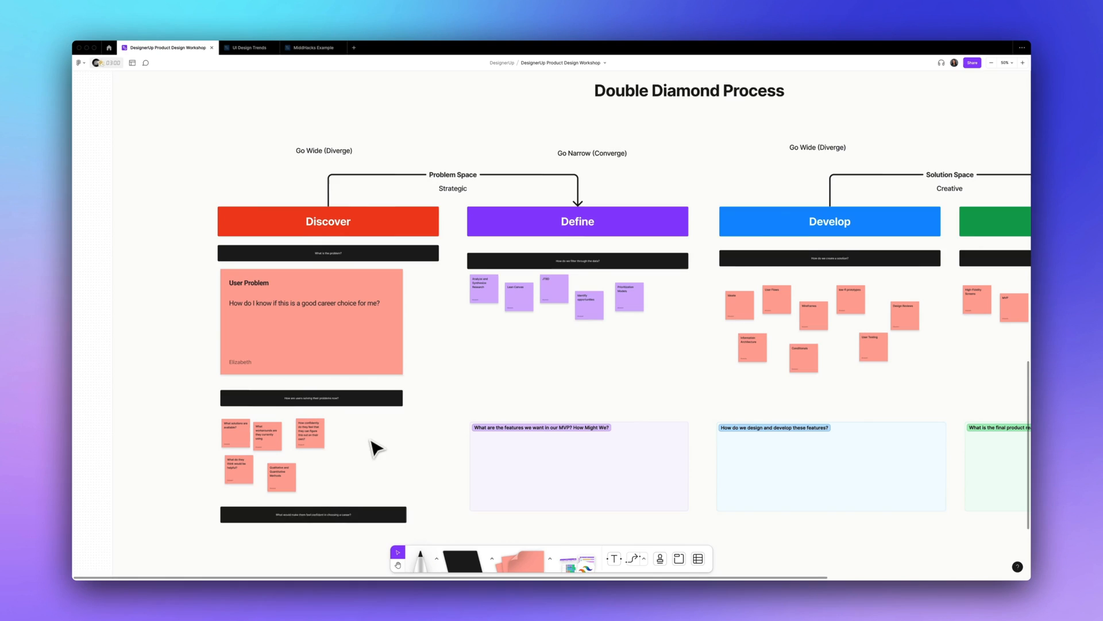
click(247, 48)
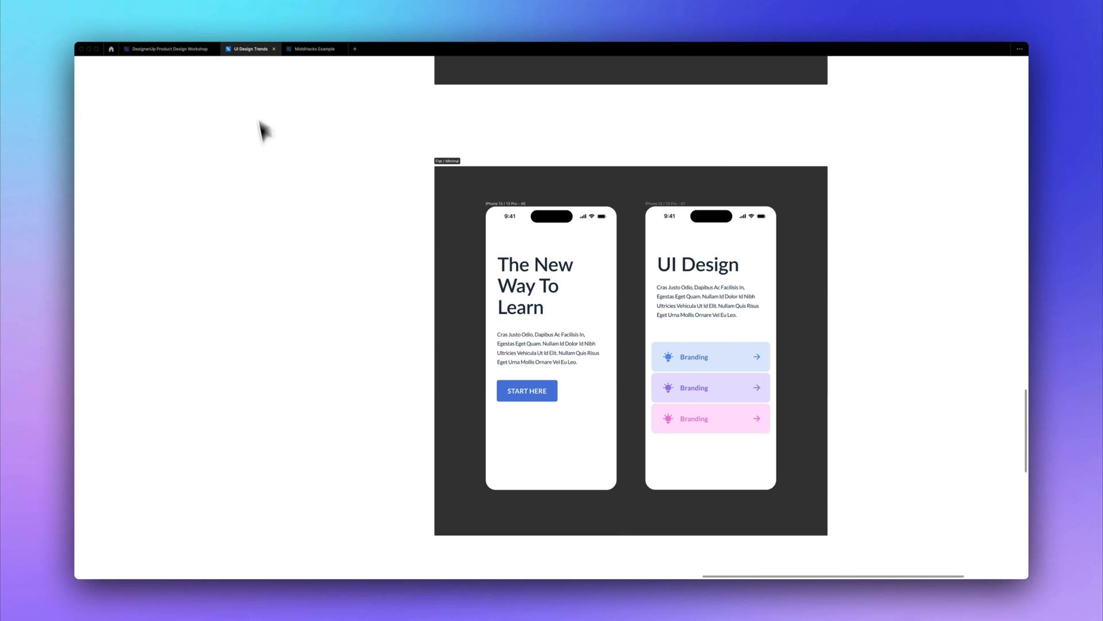
click(355, 48)
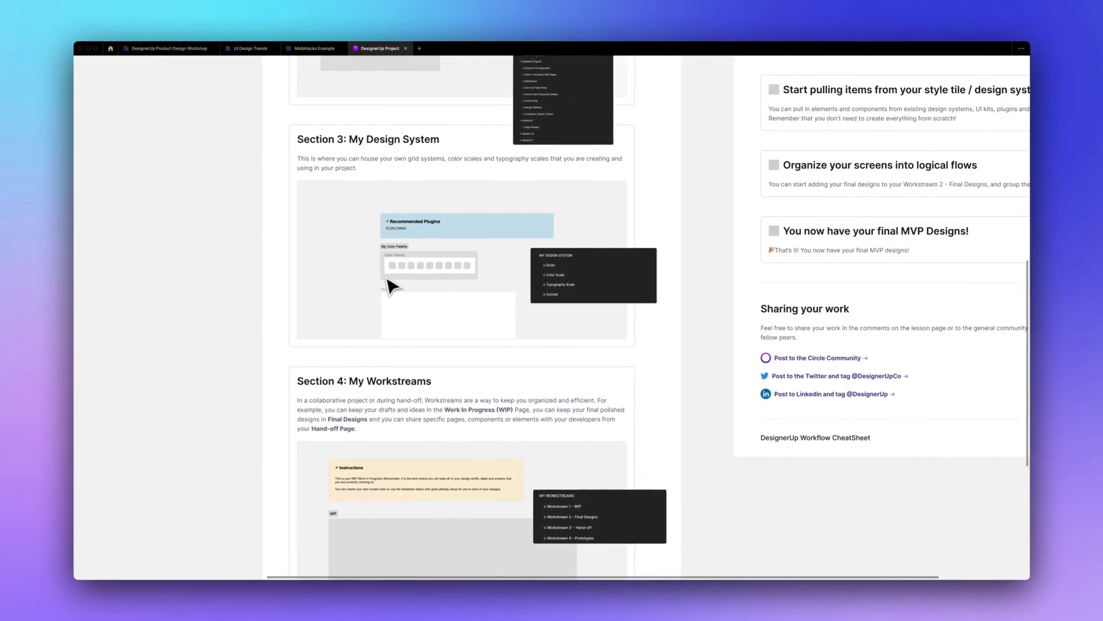